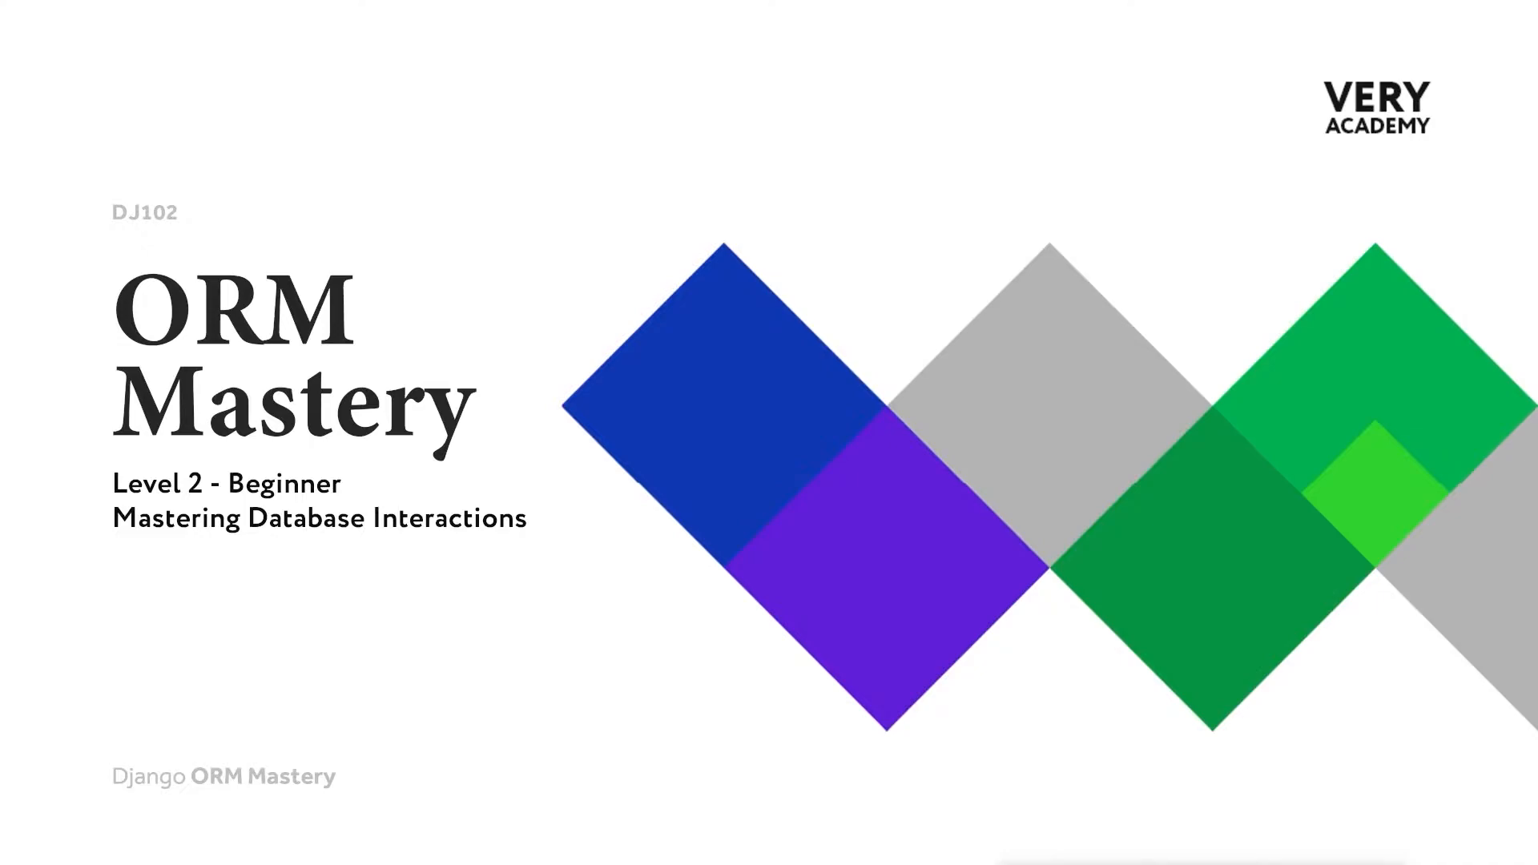
Bring the Product model with its category = models.ManyToManyField(Category) line into view in models.py.
{"action": "key", "text": "Right"}
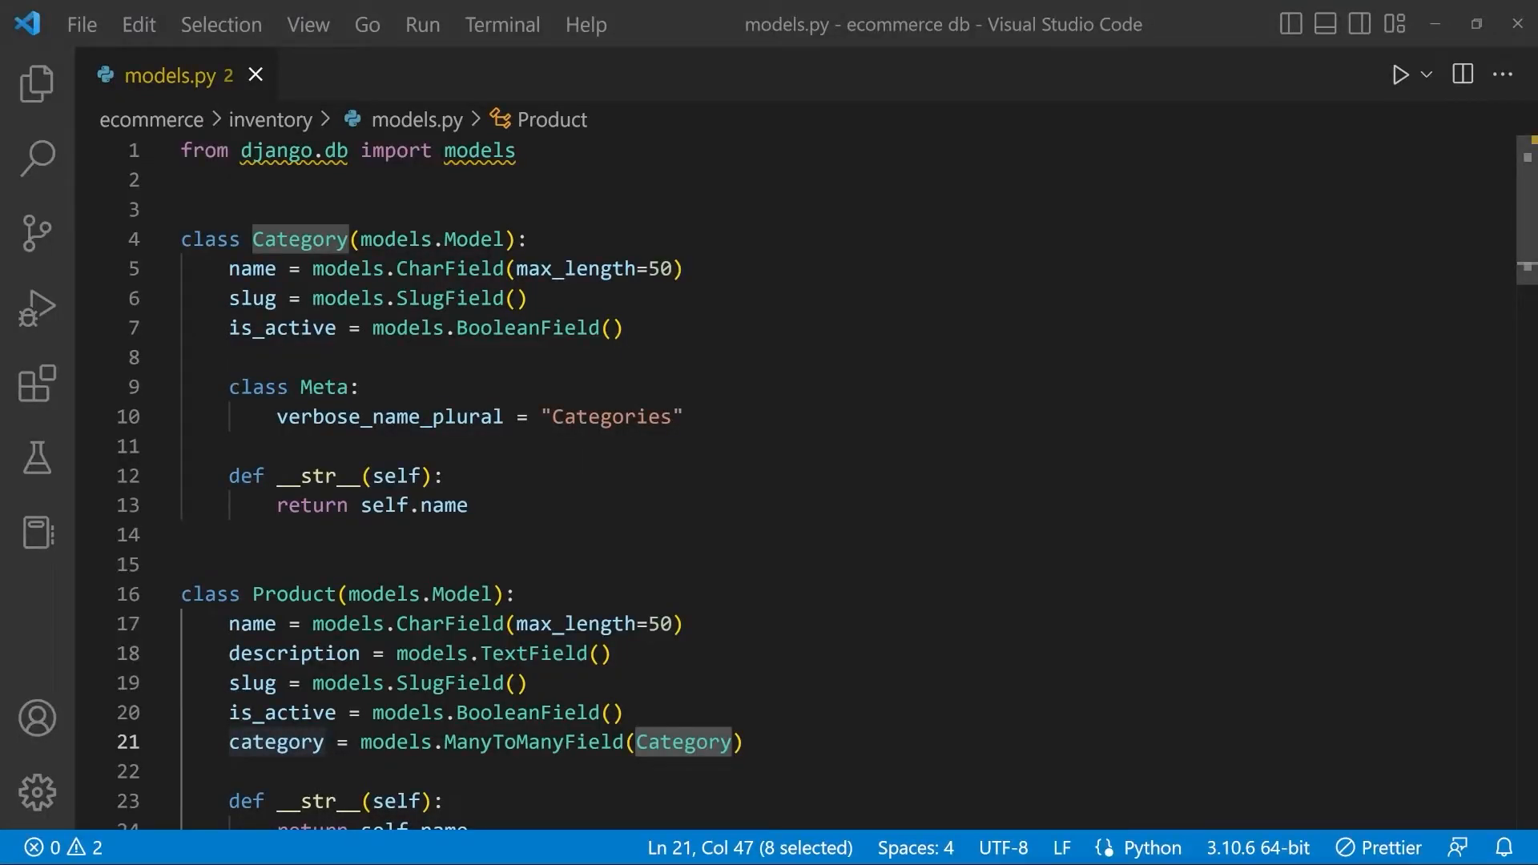
{"action": "scroll", "scroll_direction": "down", "scroll_amount": 3}
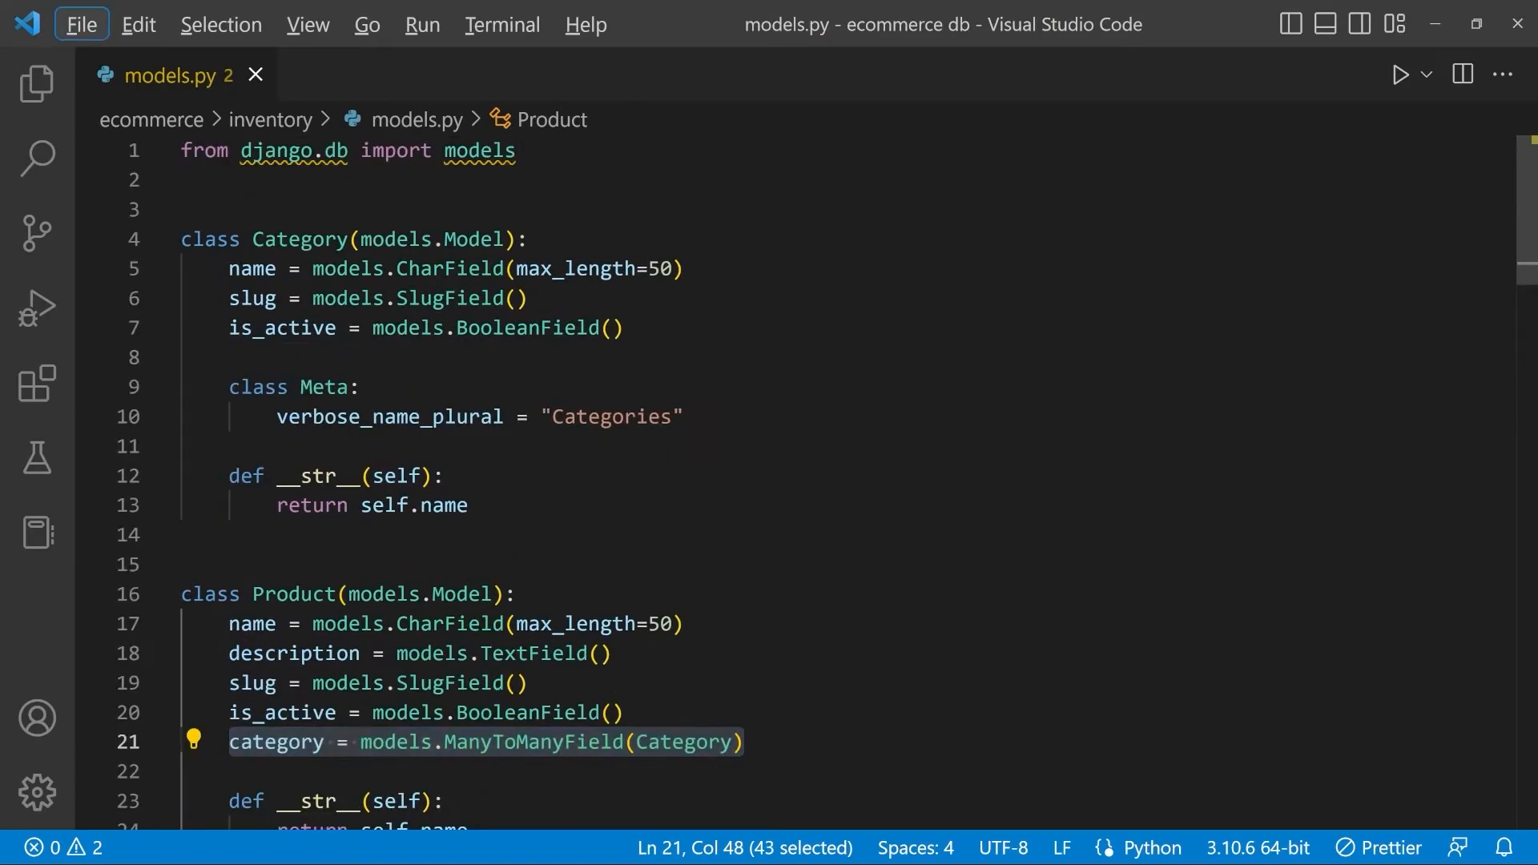
{"action": "scroll", "scroll_direction": "down", "scroll_amount": 3}
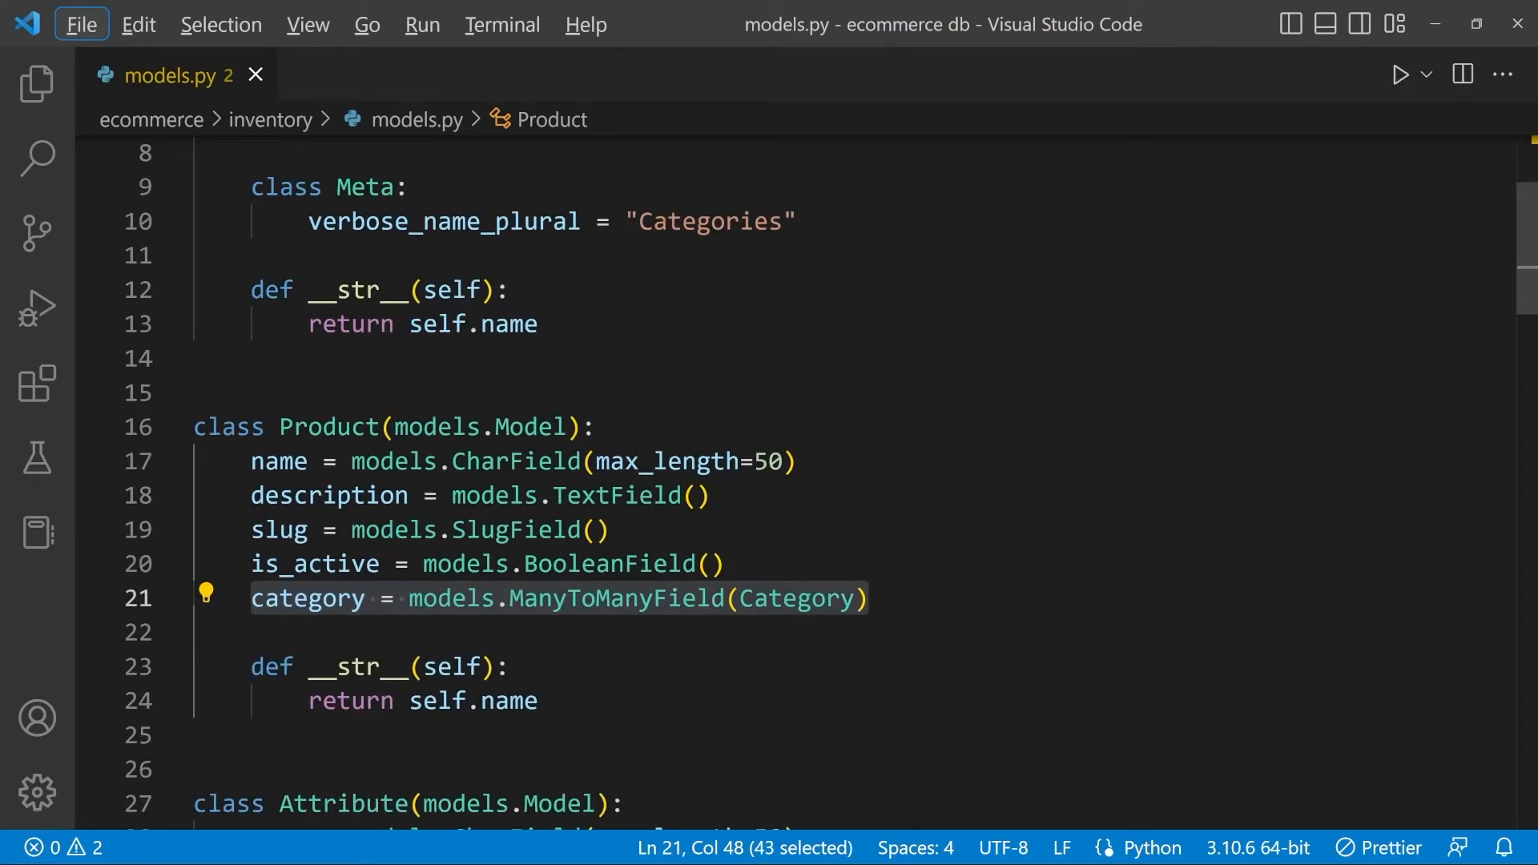
{"action": "mouse_move", "coordinate": [611, 599]}
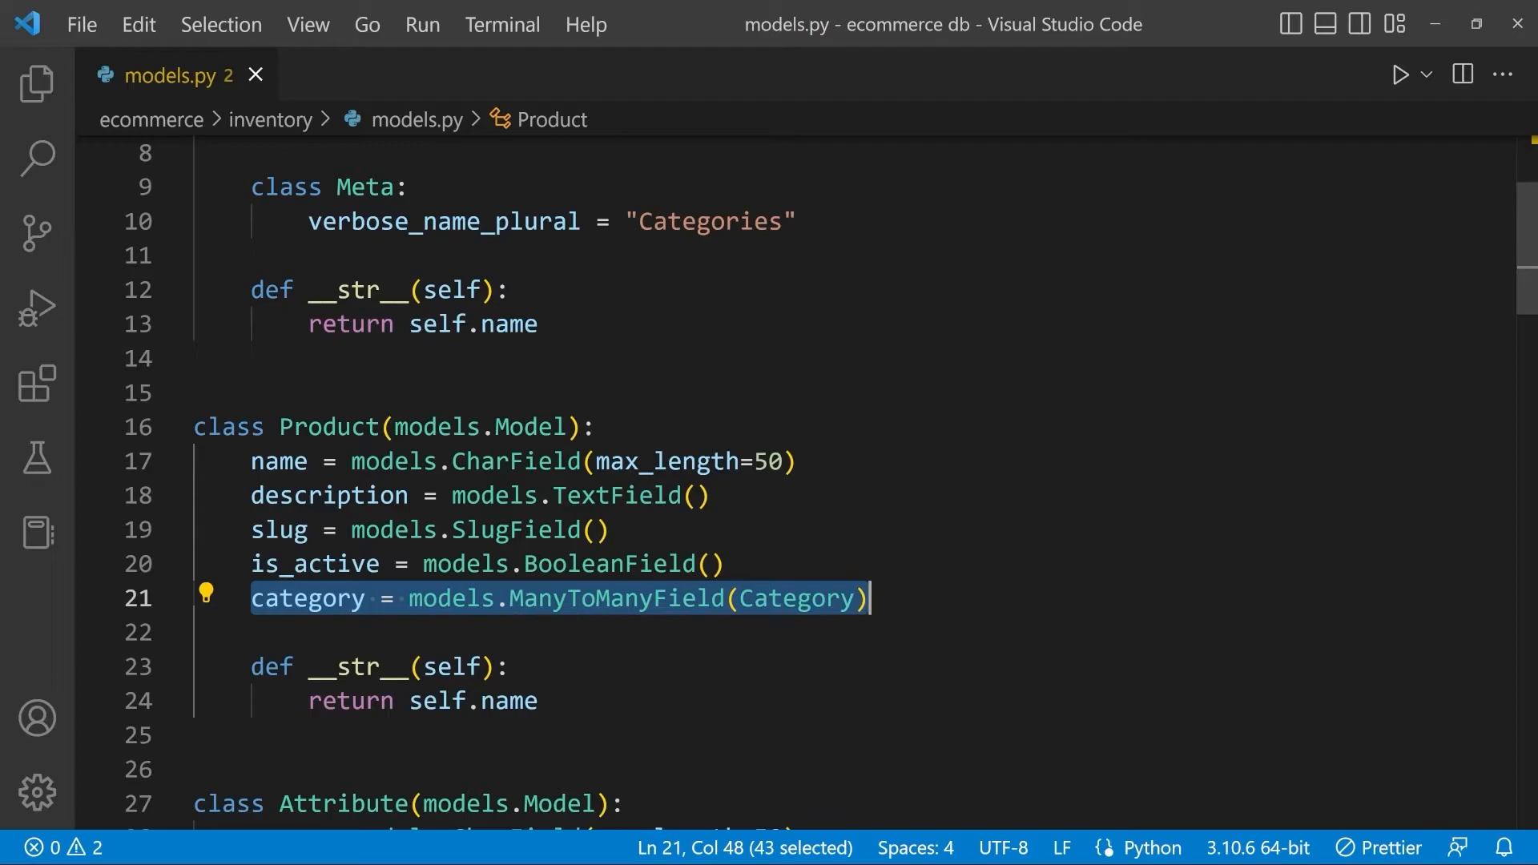
{"action": "mouse_move", "coordinate": [485, 563]}
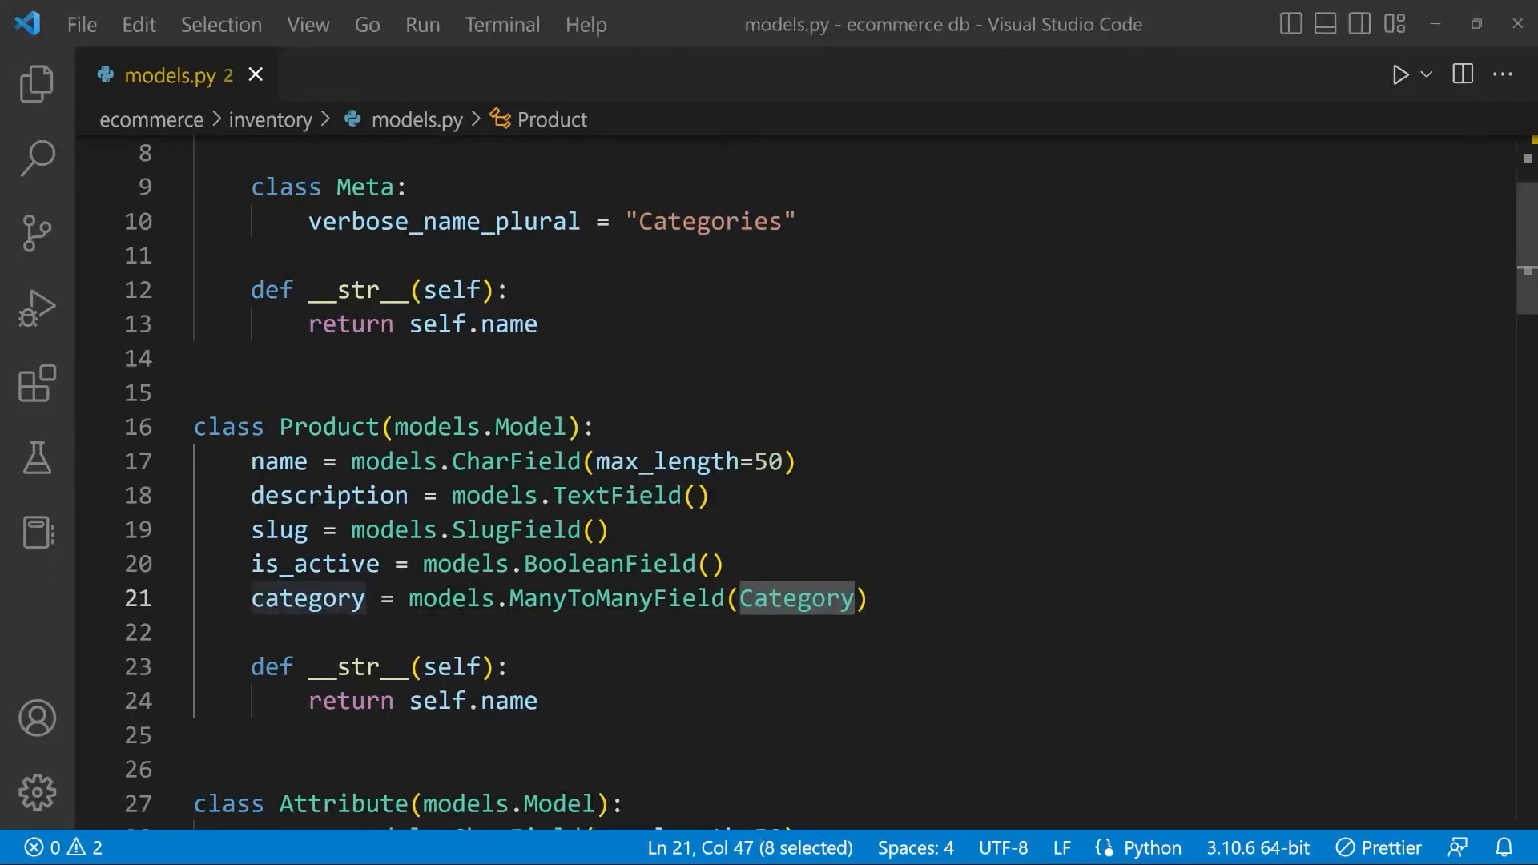
Select line 21, the category = models.ManyToManyField(Category) line of the Product model.
{"action": "left_click_drag", "start_coordinate": [866, 598], "coordinate": [410, 598]}
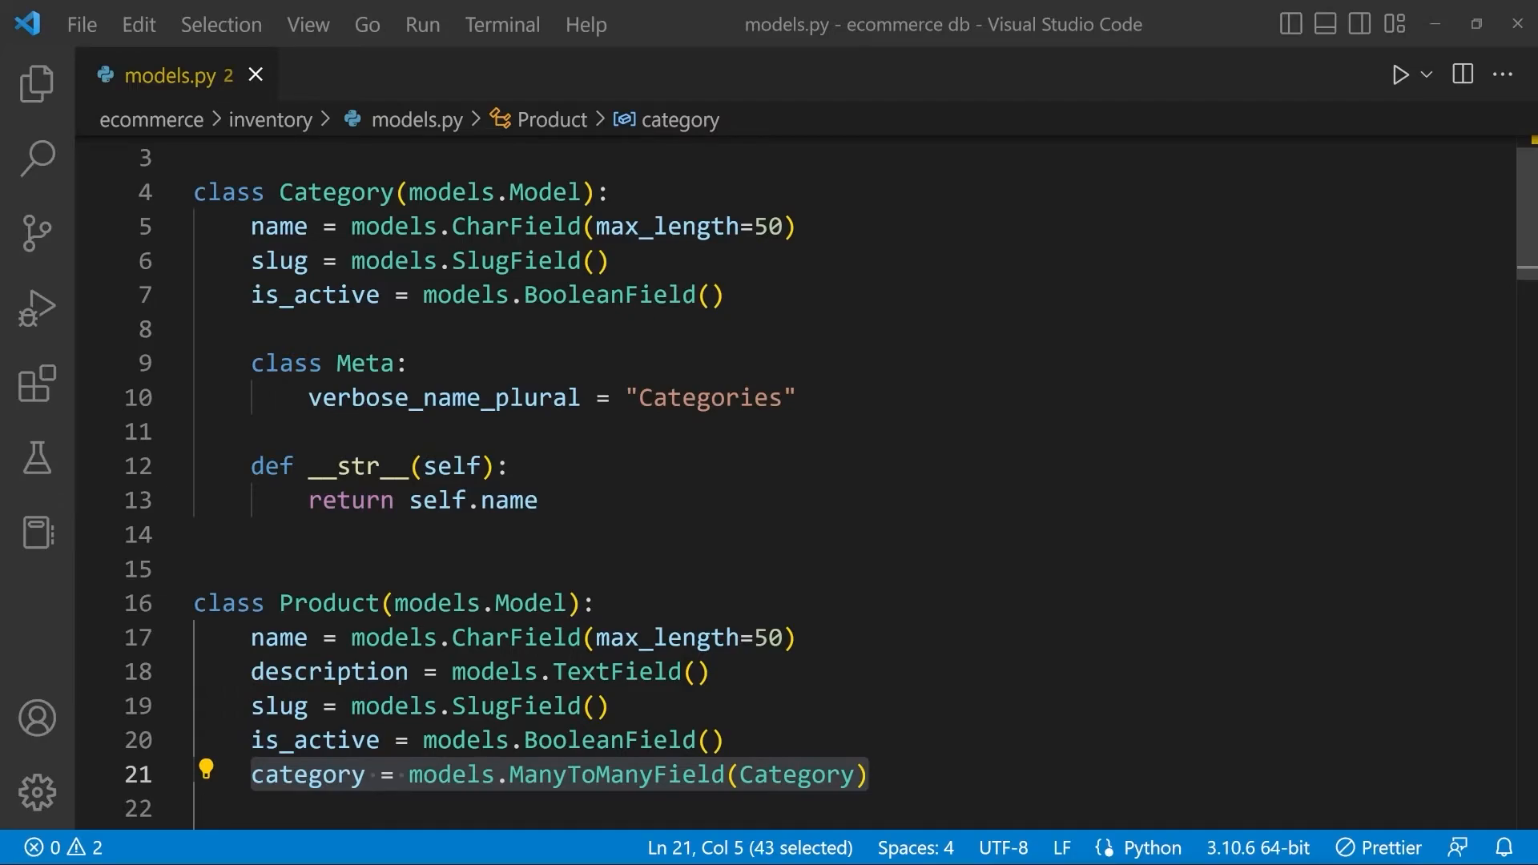
{"action": "mouse_move", "coordinate": [297, 775]}
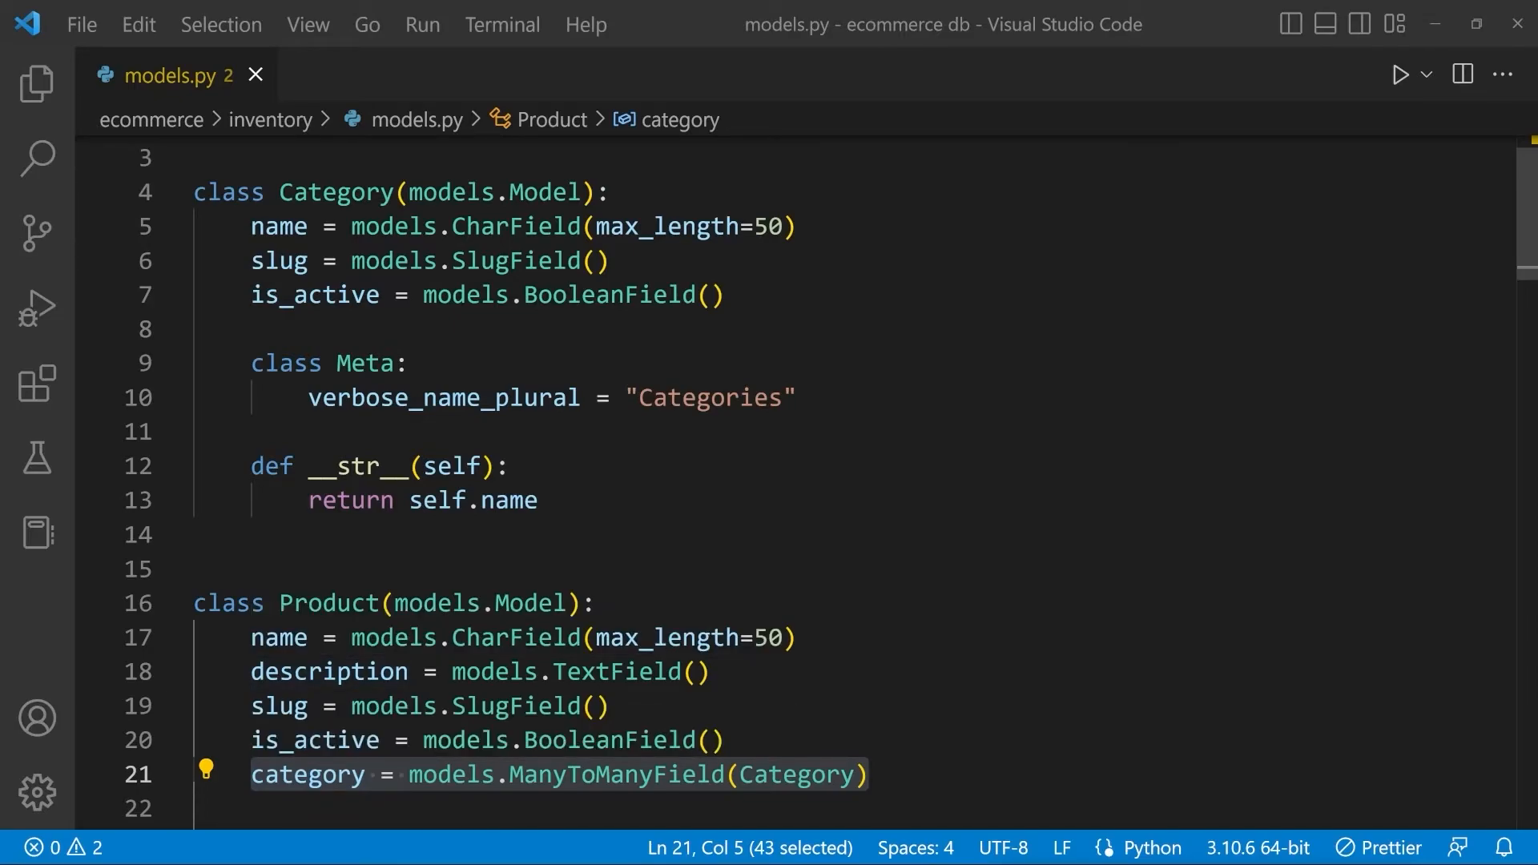
{"action": "mouse_move", "coordinate": [329, 603]}
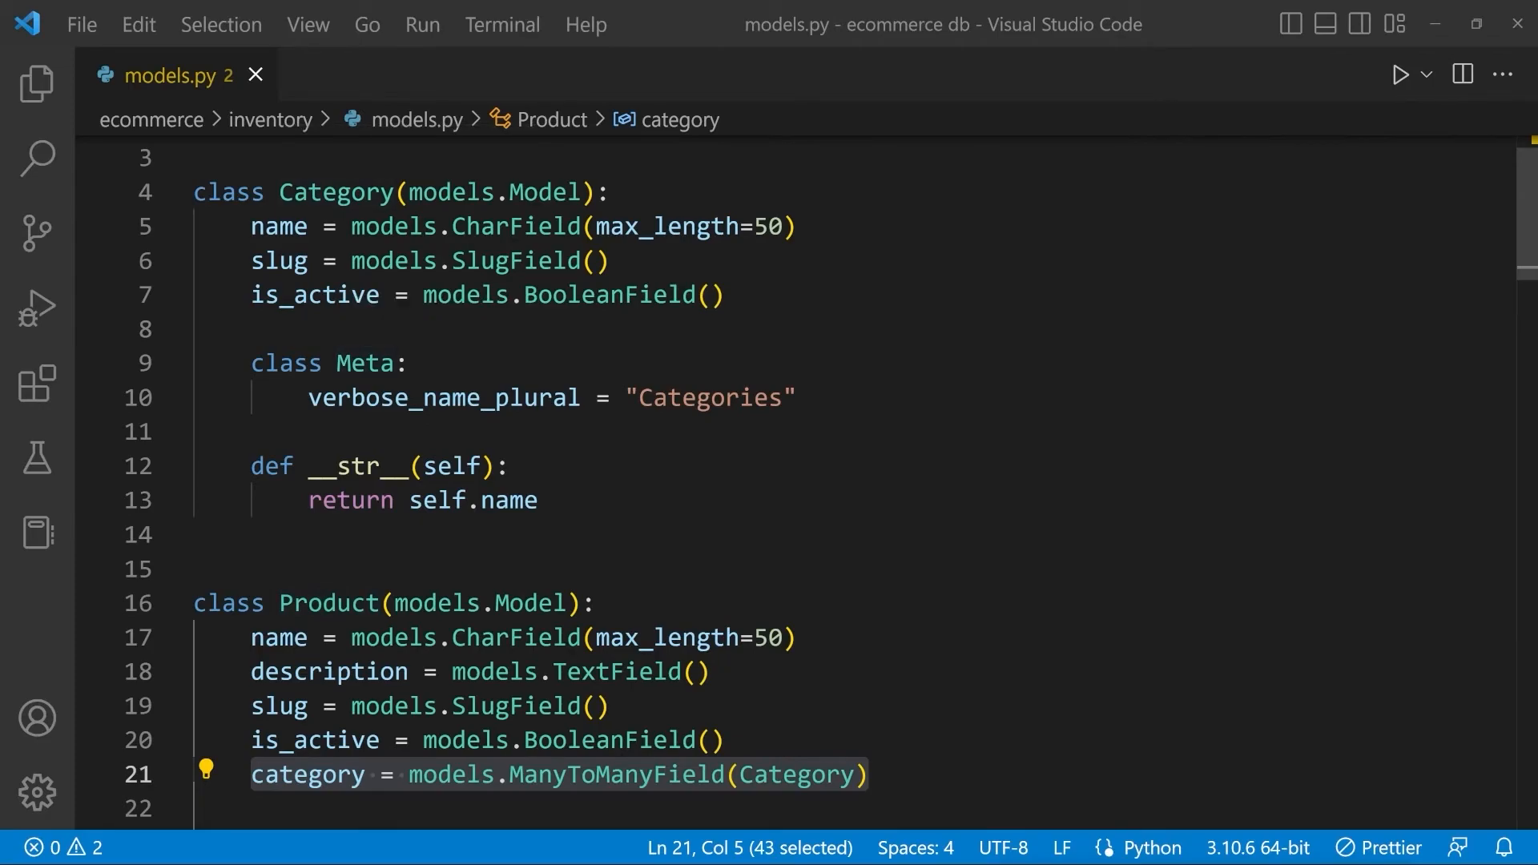
{"action": "mouse_move", "coordinate": [313, 671]}
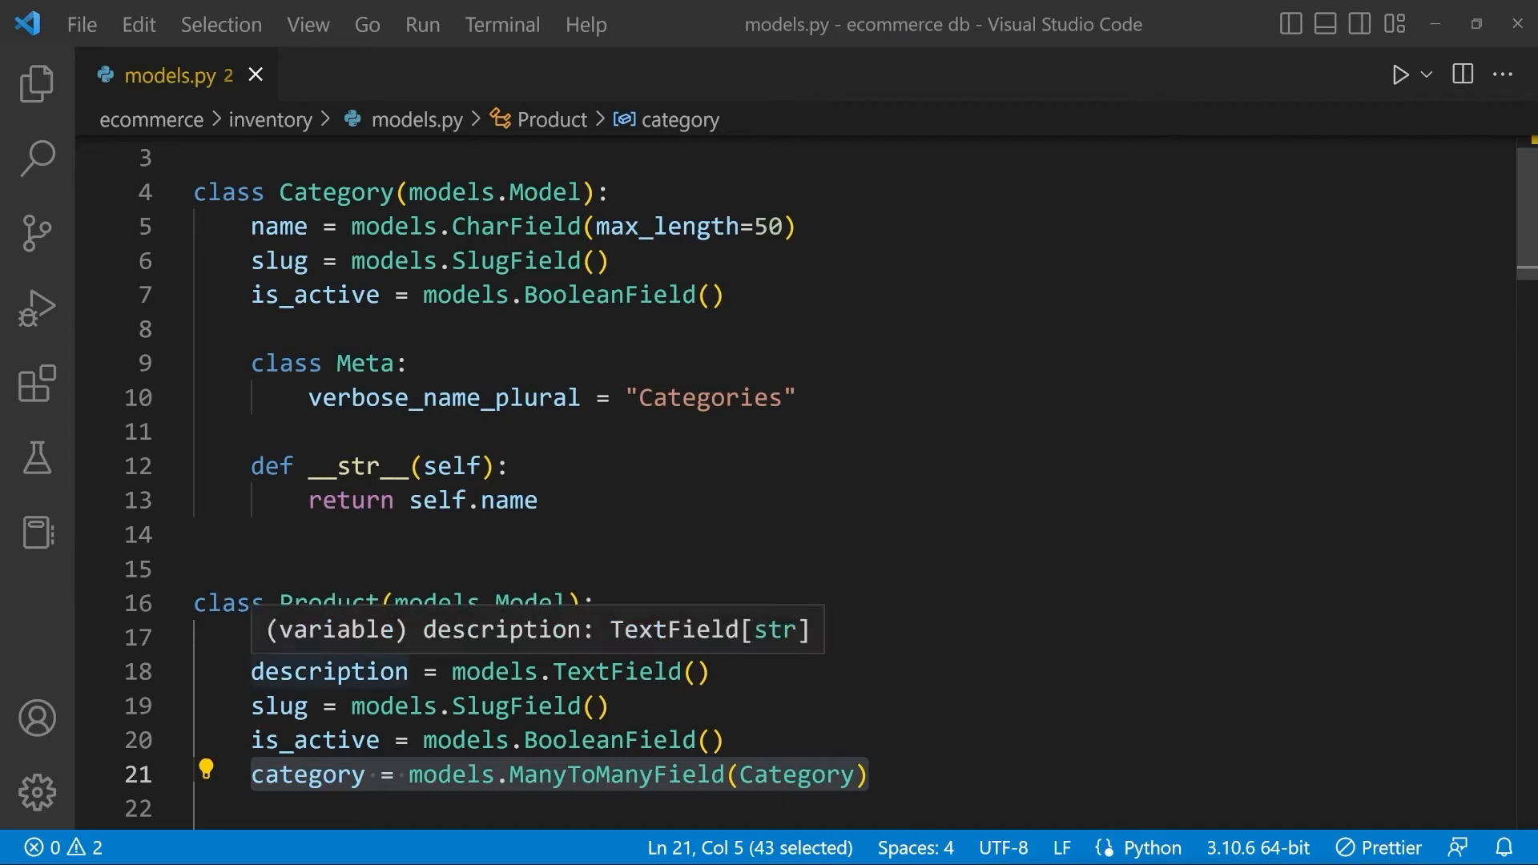